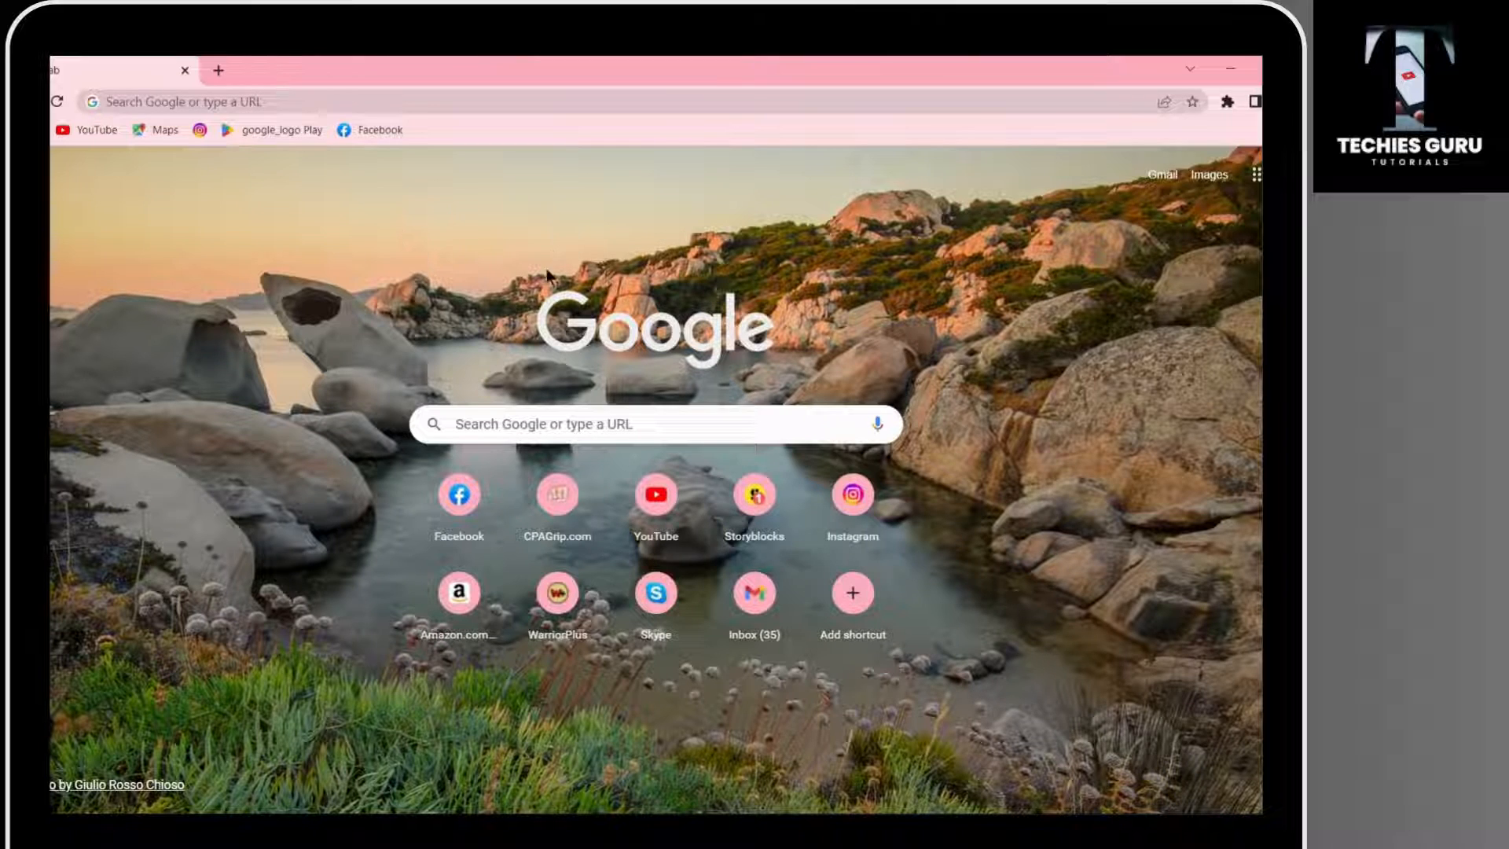
Search Google for 'buster captcha solver for humans' from the history suggestion
{"action": "left_click", "coordinate": [643, 425]}
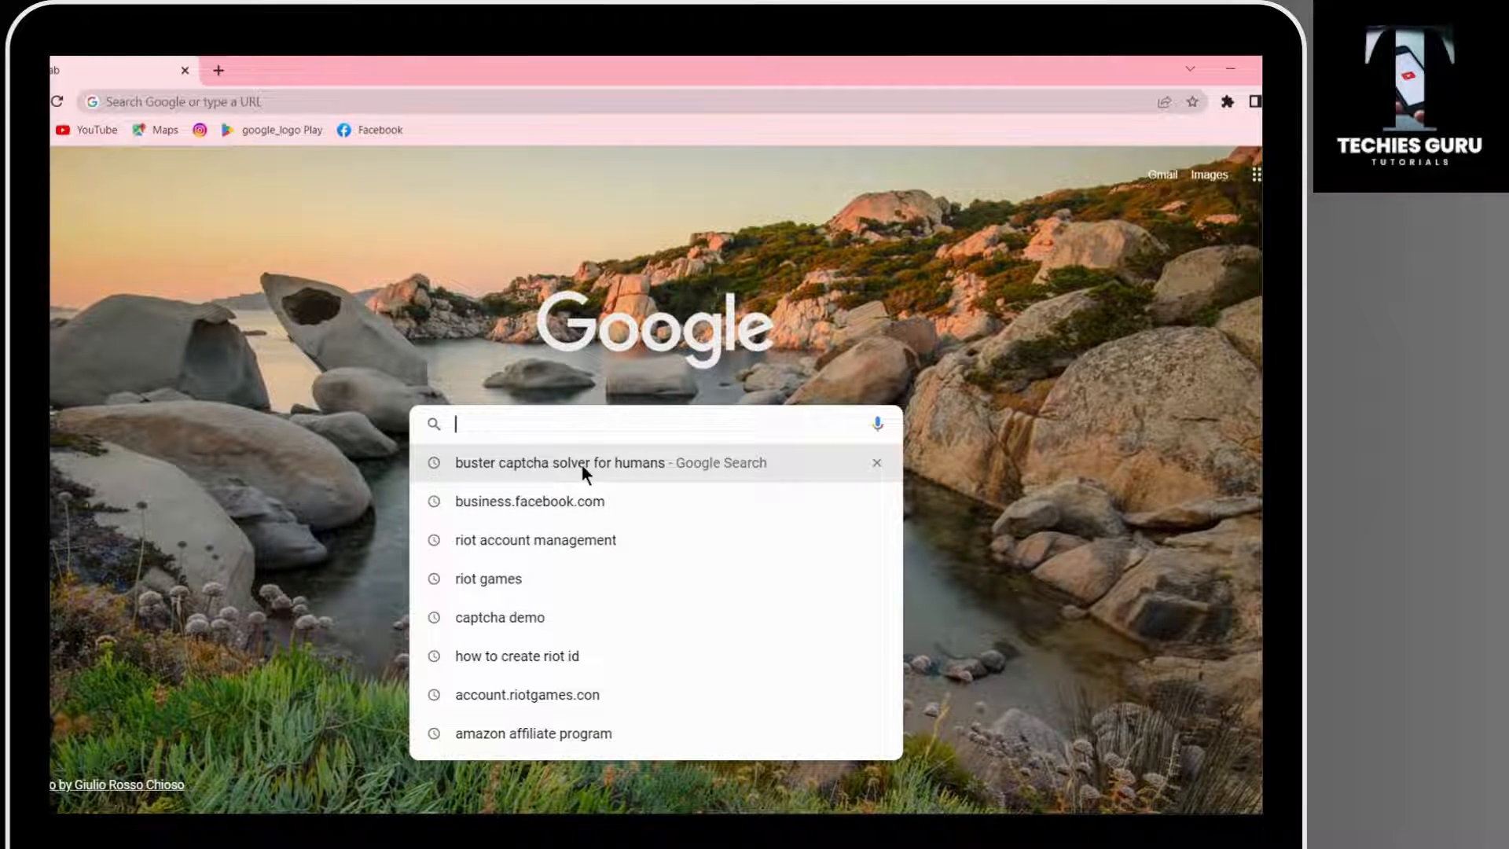
{"action": "left_click", "coordinate": [563, 462]}
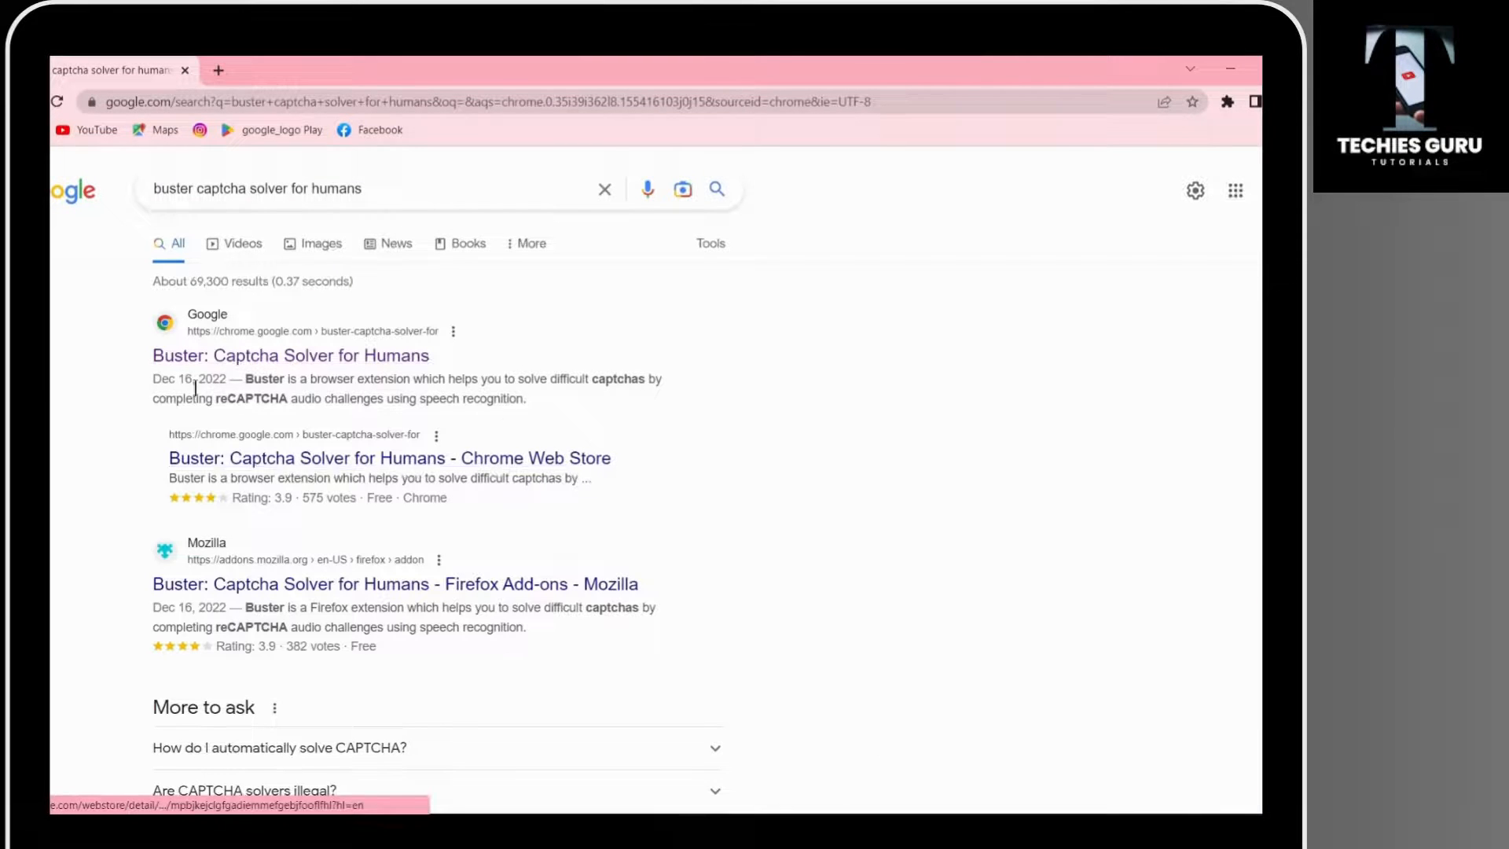
{"action": "mouse_move", "coordinate": [284, 366]}
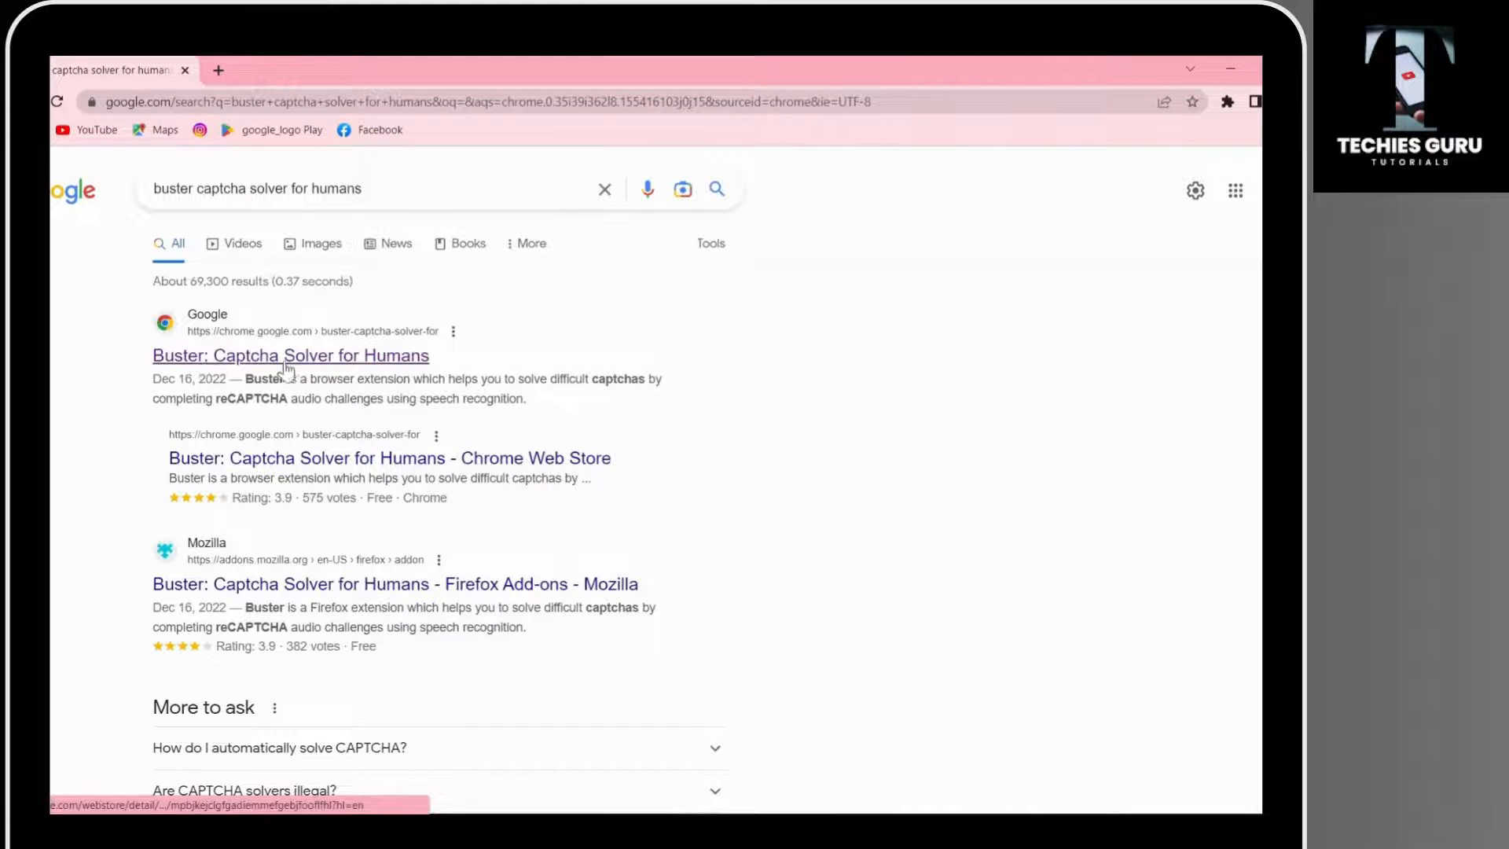
Go to the Buster: Captcha Solver for Humans result on the Chrome Web Store
{"action": "left_click", "coordinate": [289, 356]}
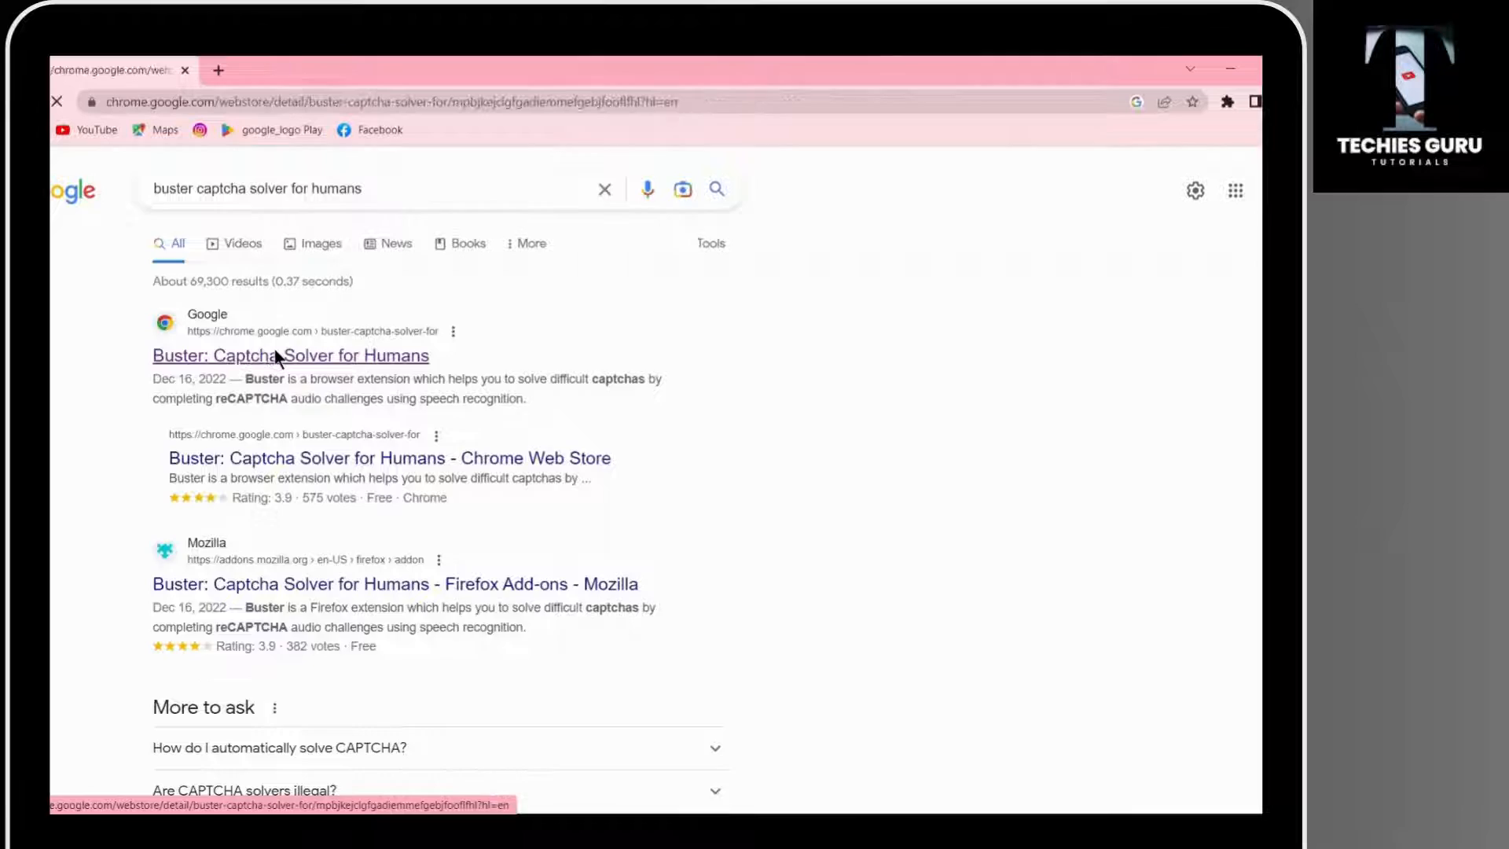
{"action": "left_click", "coordinate": [290, 355]}
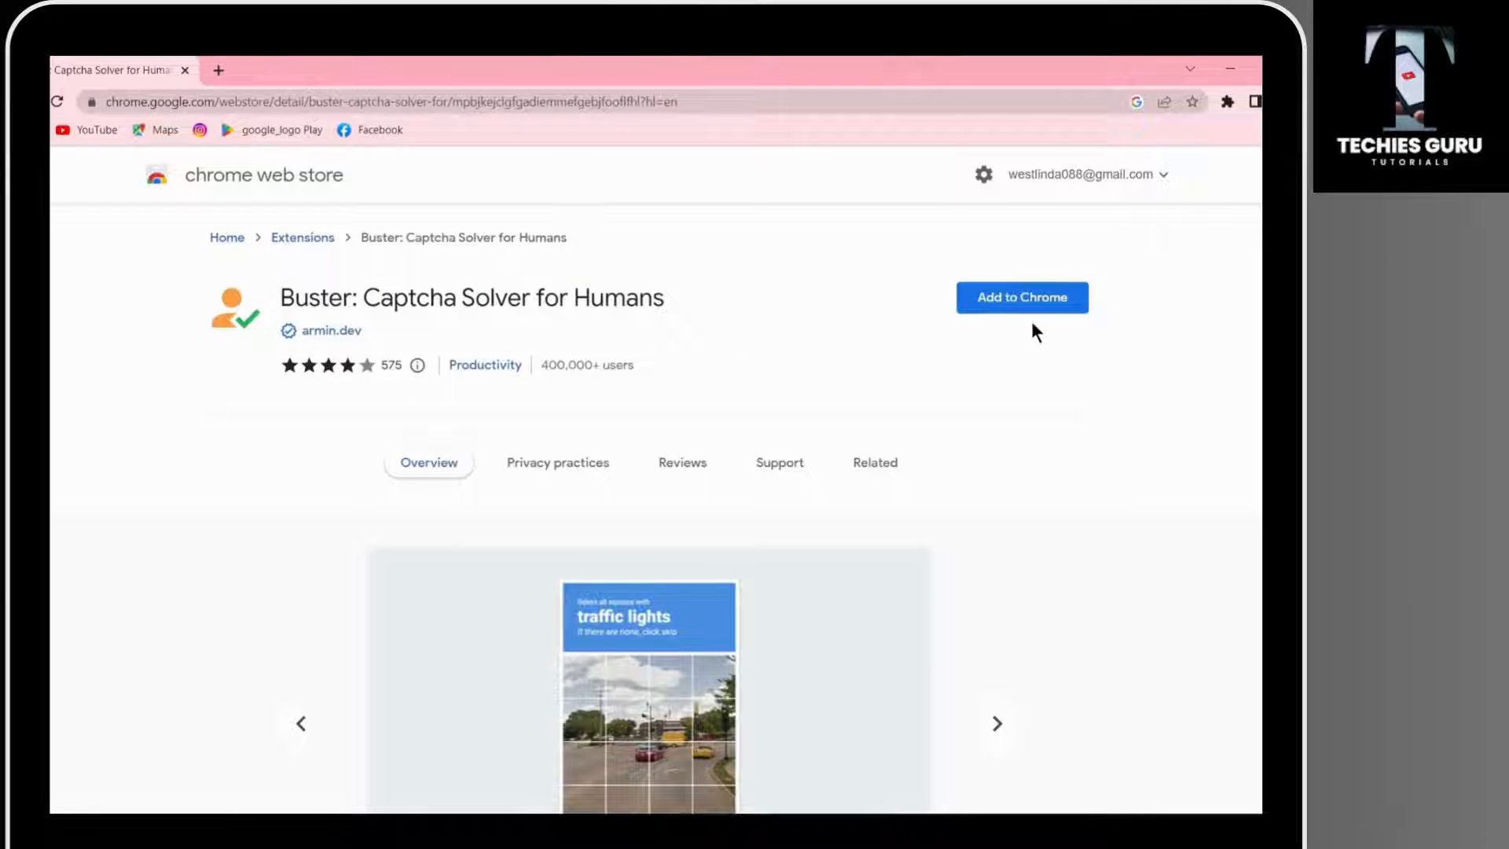
Add the Buster extension to Chrome and confirm the installation
{"action": "left_click", "coordinate": [1022, 297]}
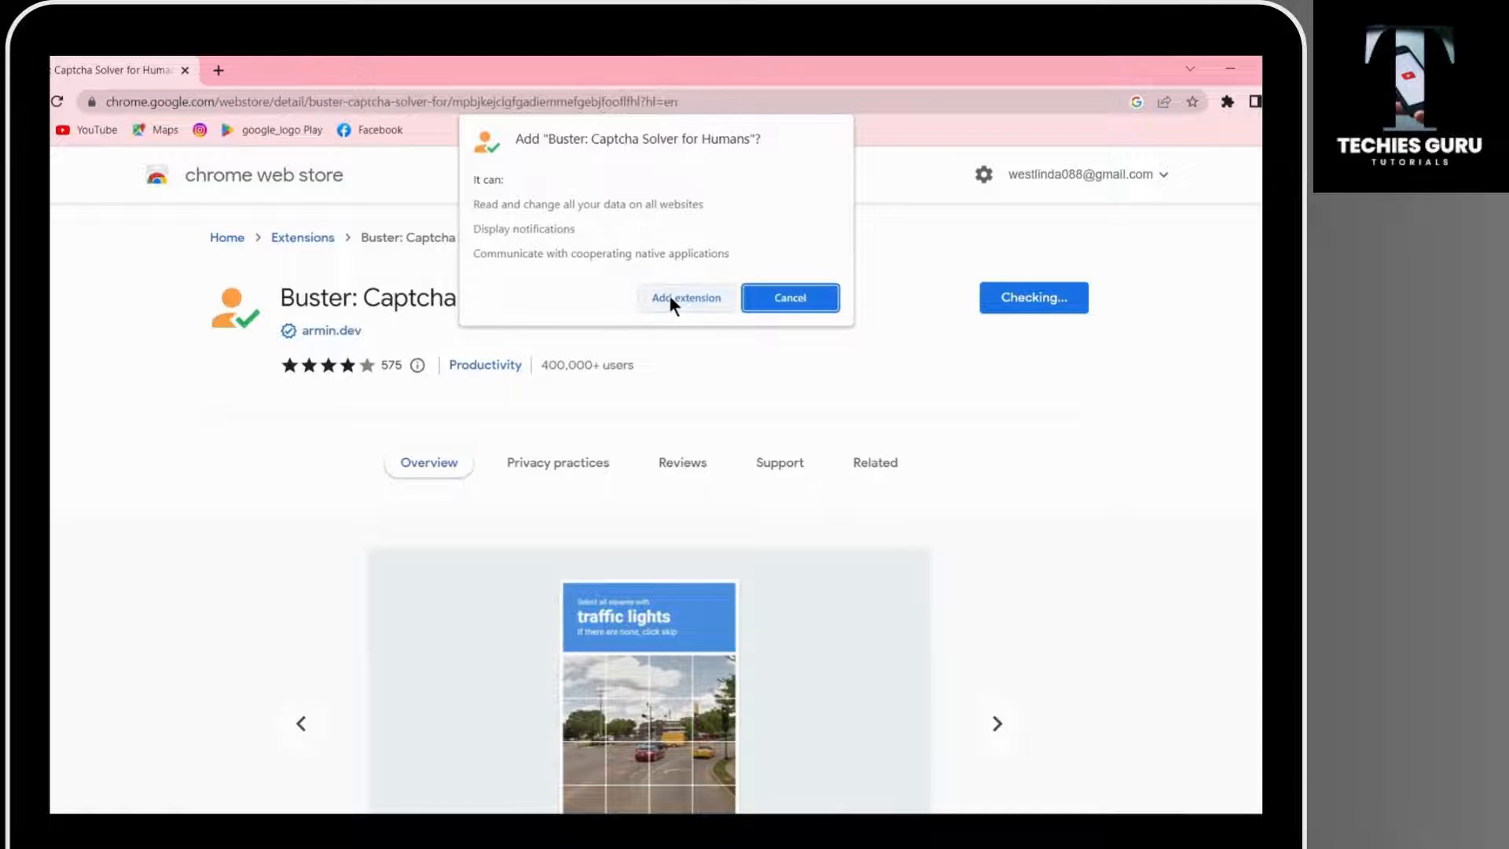
{"action": "left_click", "coordinate": [685, 298]}
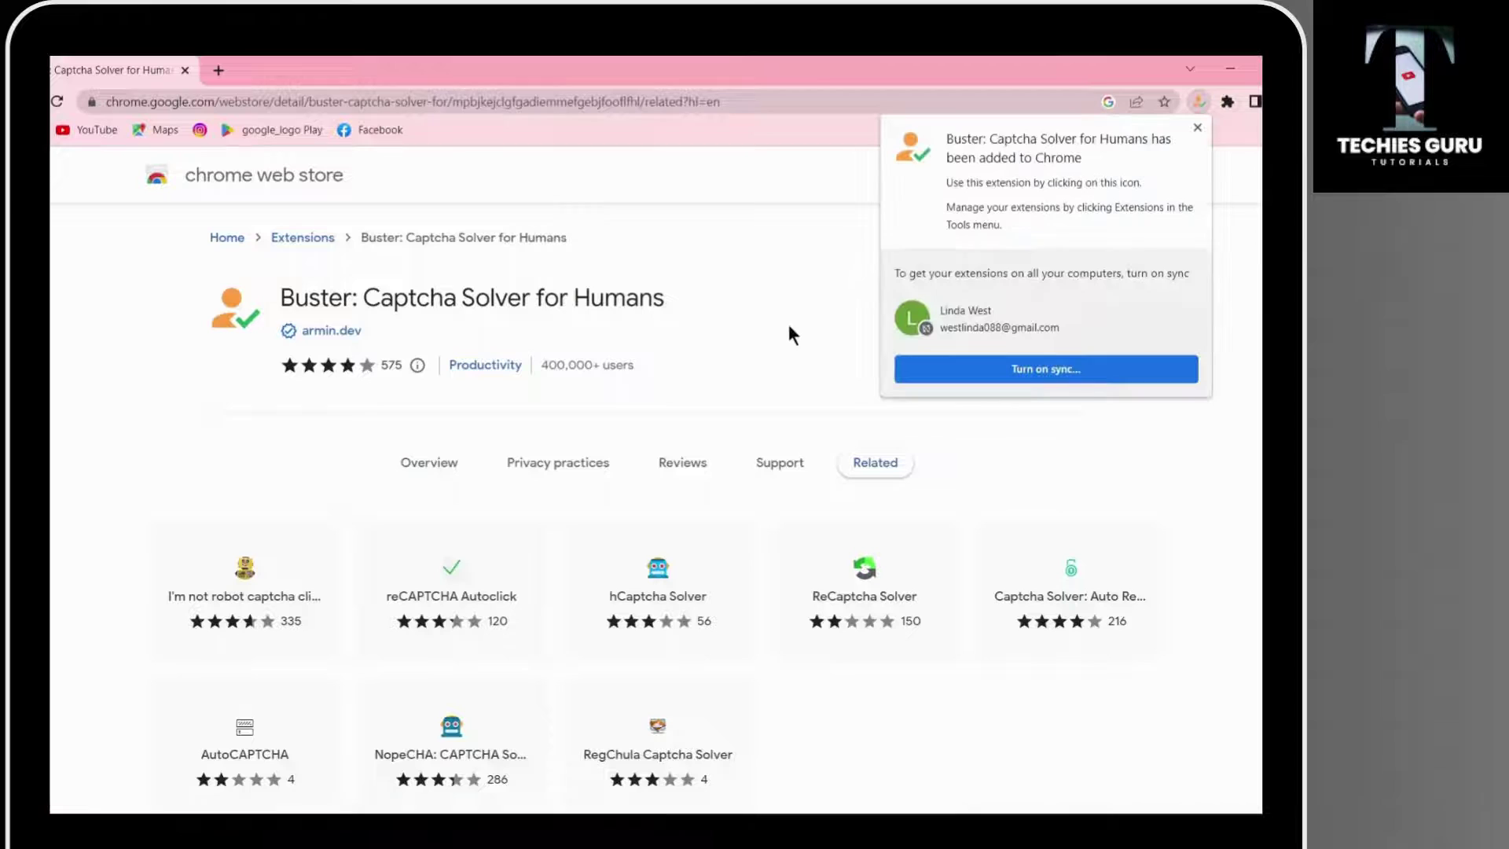
{"action": "mouse_move", "coordinate": [929, 226]}
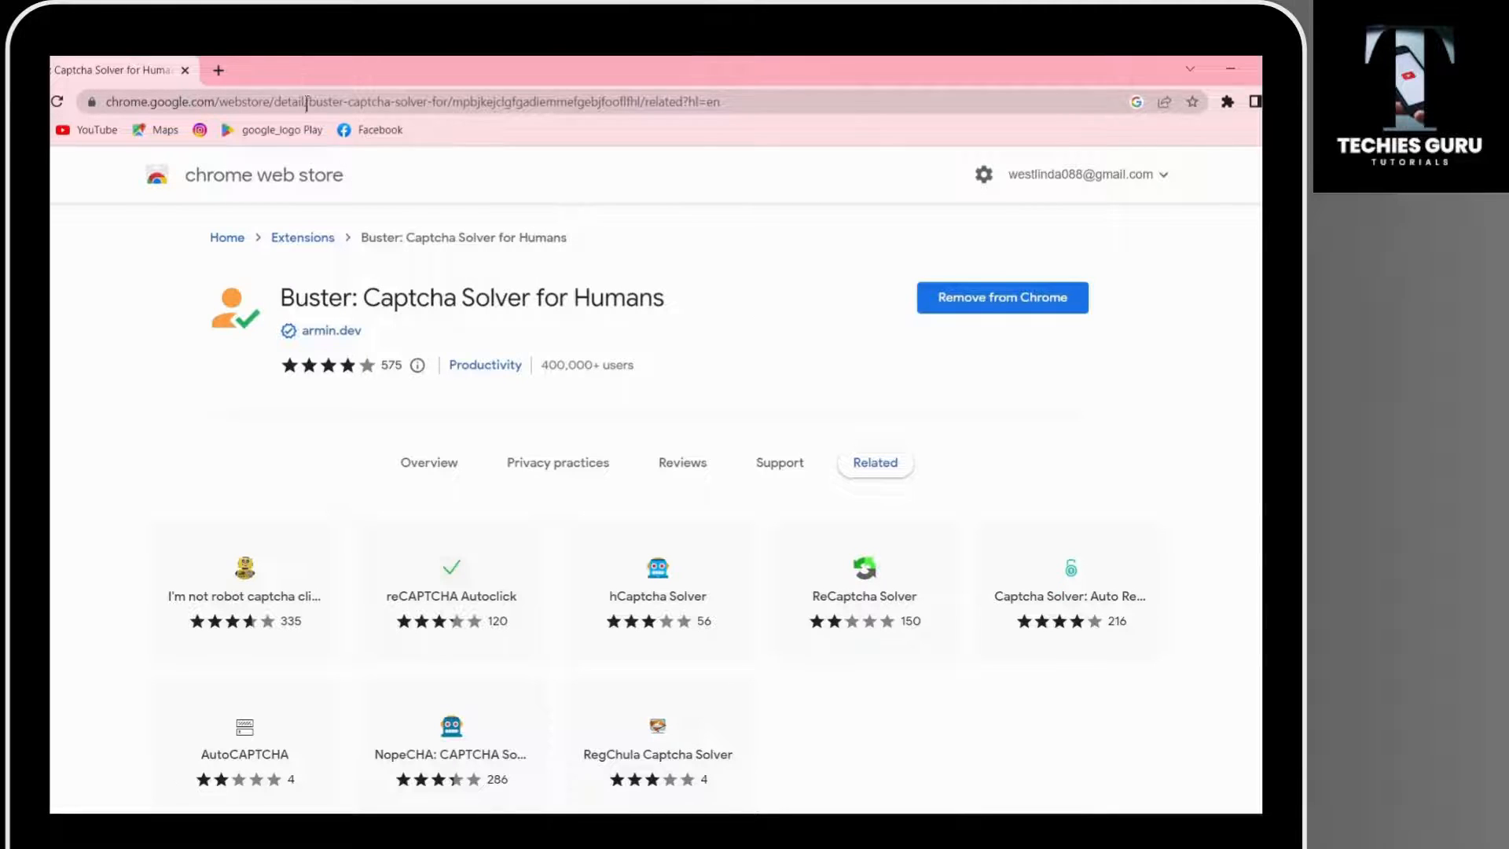
Search Google for 'captcha demo' in a new tab from the history suggestion
{"action": "left_click", "coordinate": [218, 71]}
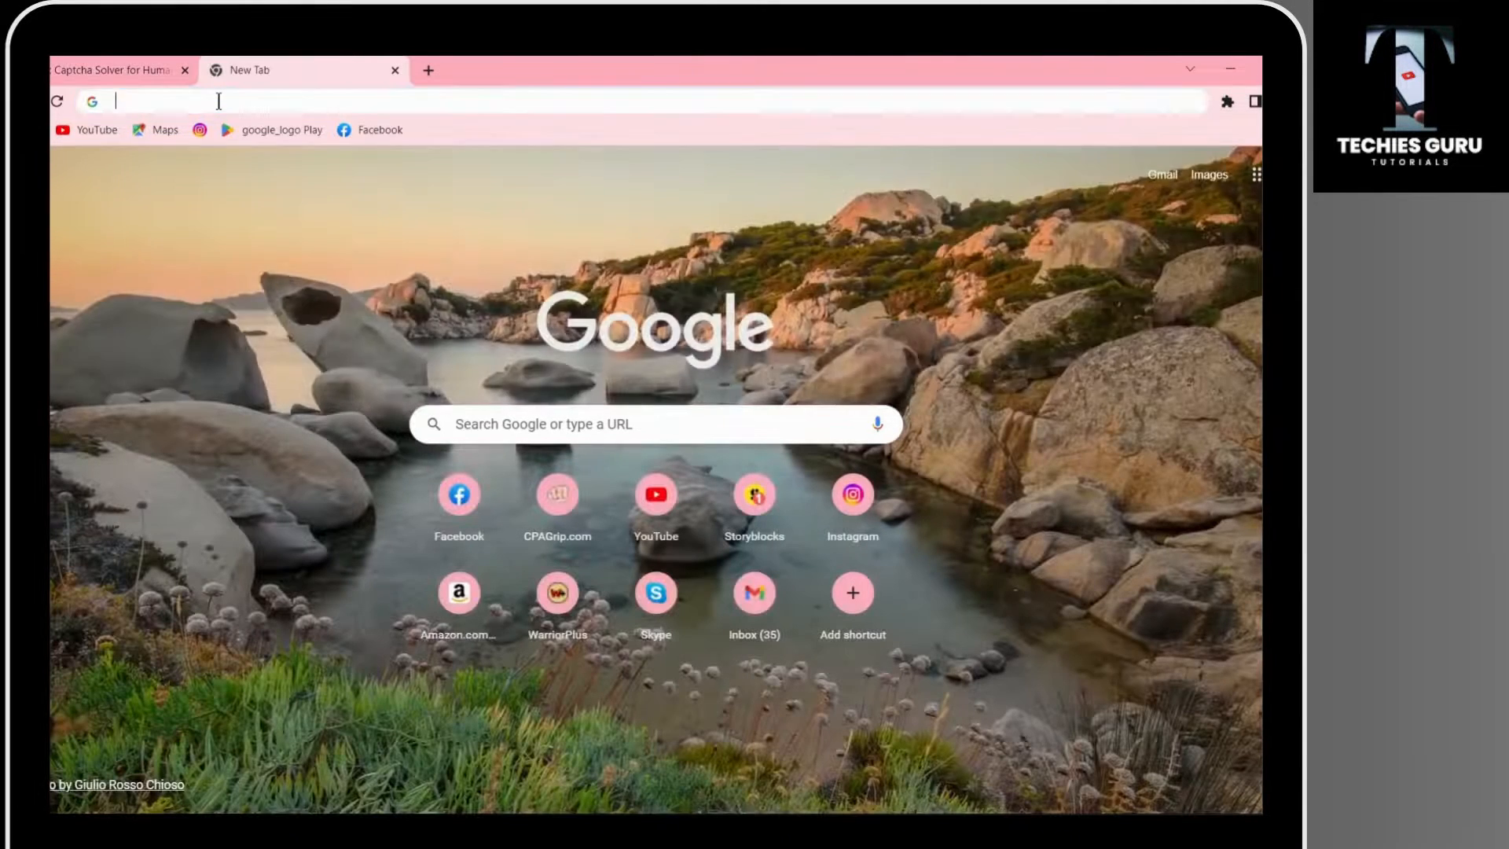
{"action": "left_click", "coordinate": [218, 101]}
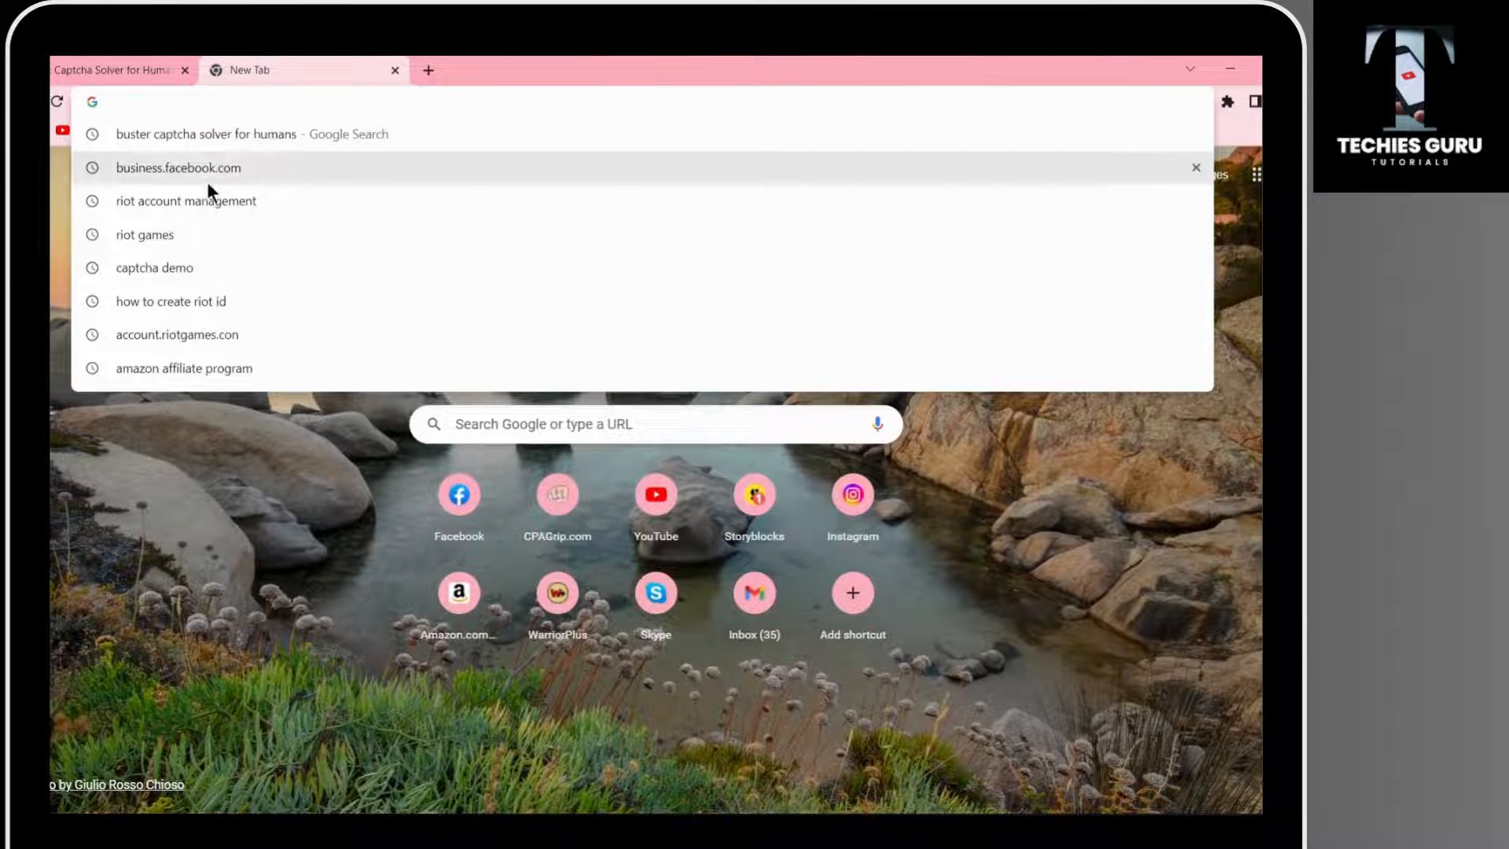
{"action": "left_click", "coordinate": [155, 268]}
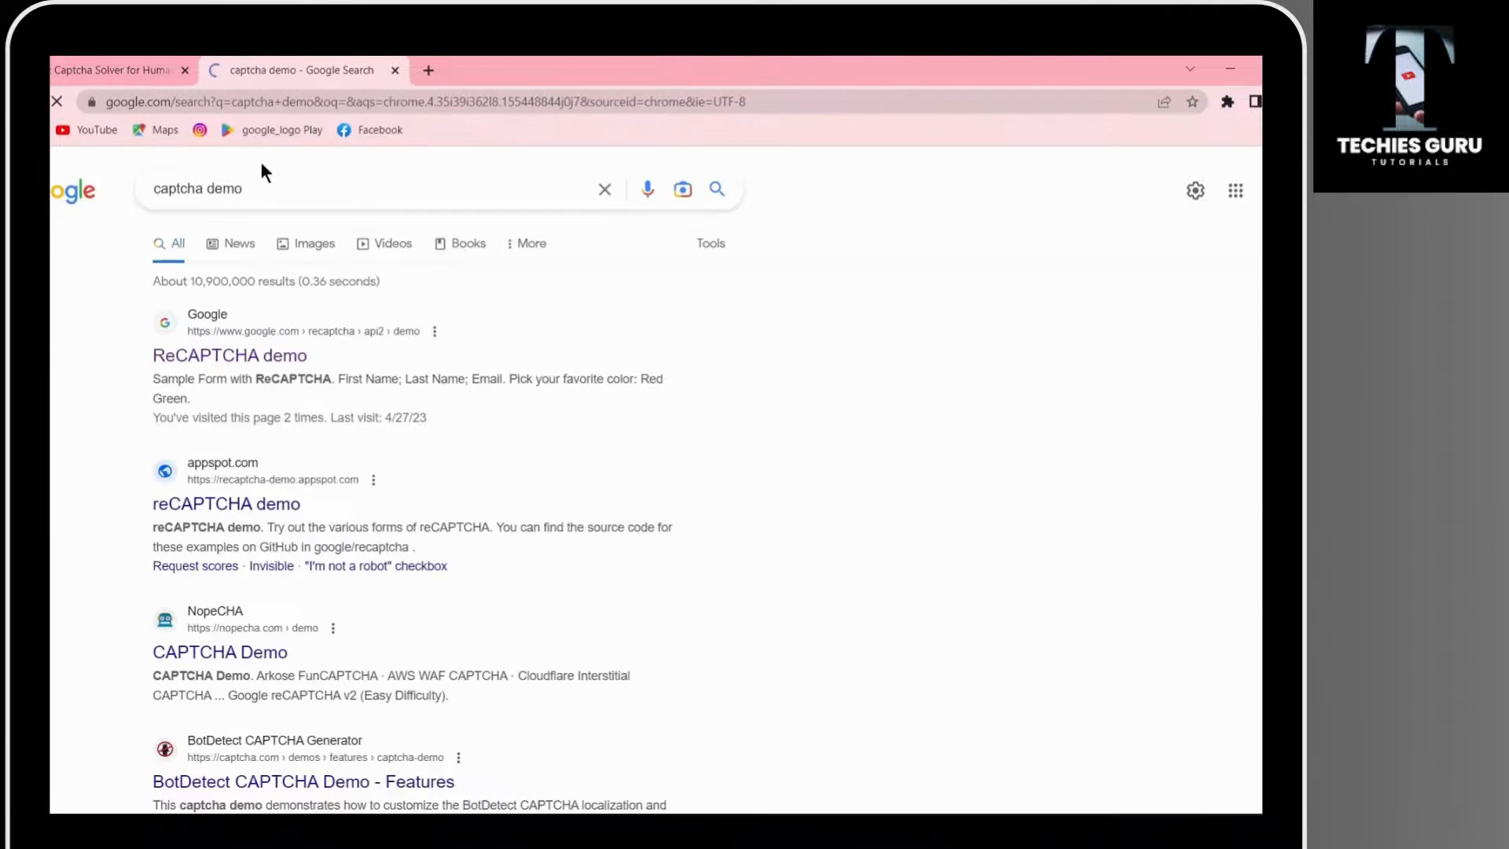
{"action": "mouse_move", "coordinate": [211, 399]}
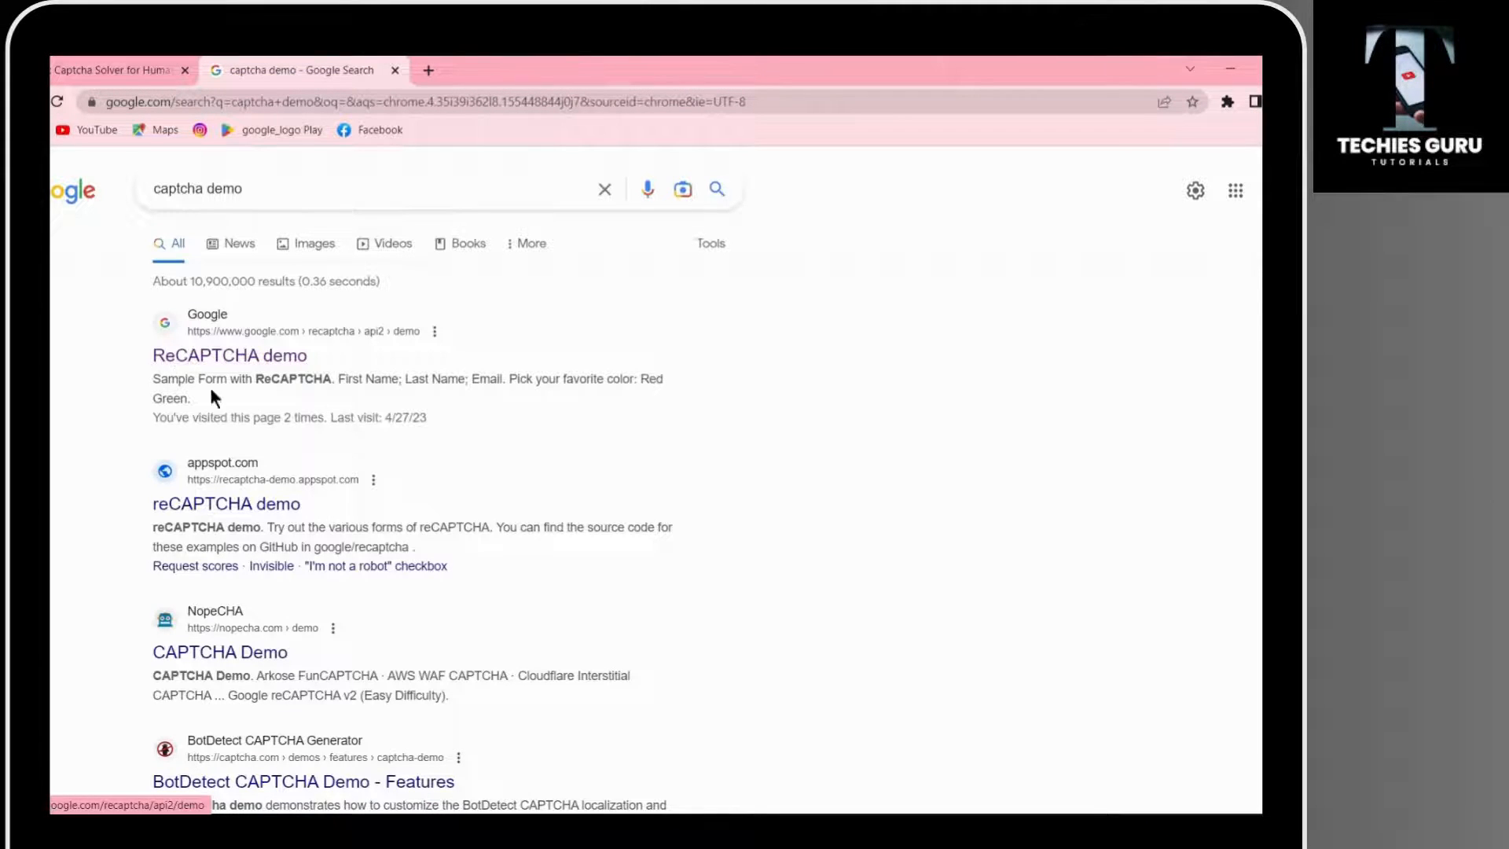
{"action": "mouse_move", "coordinate": [271, 351]}
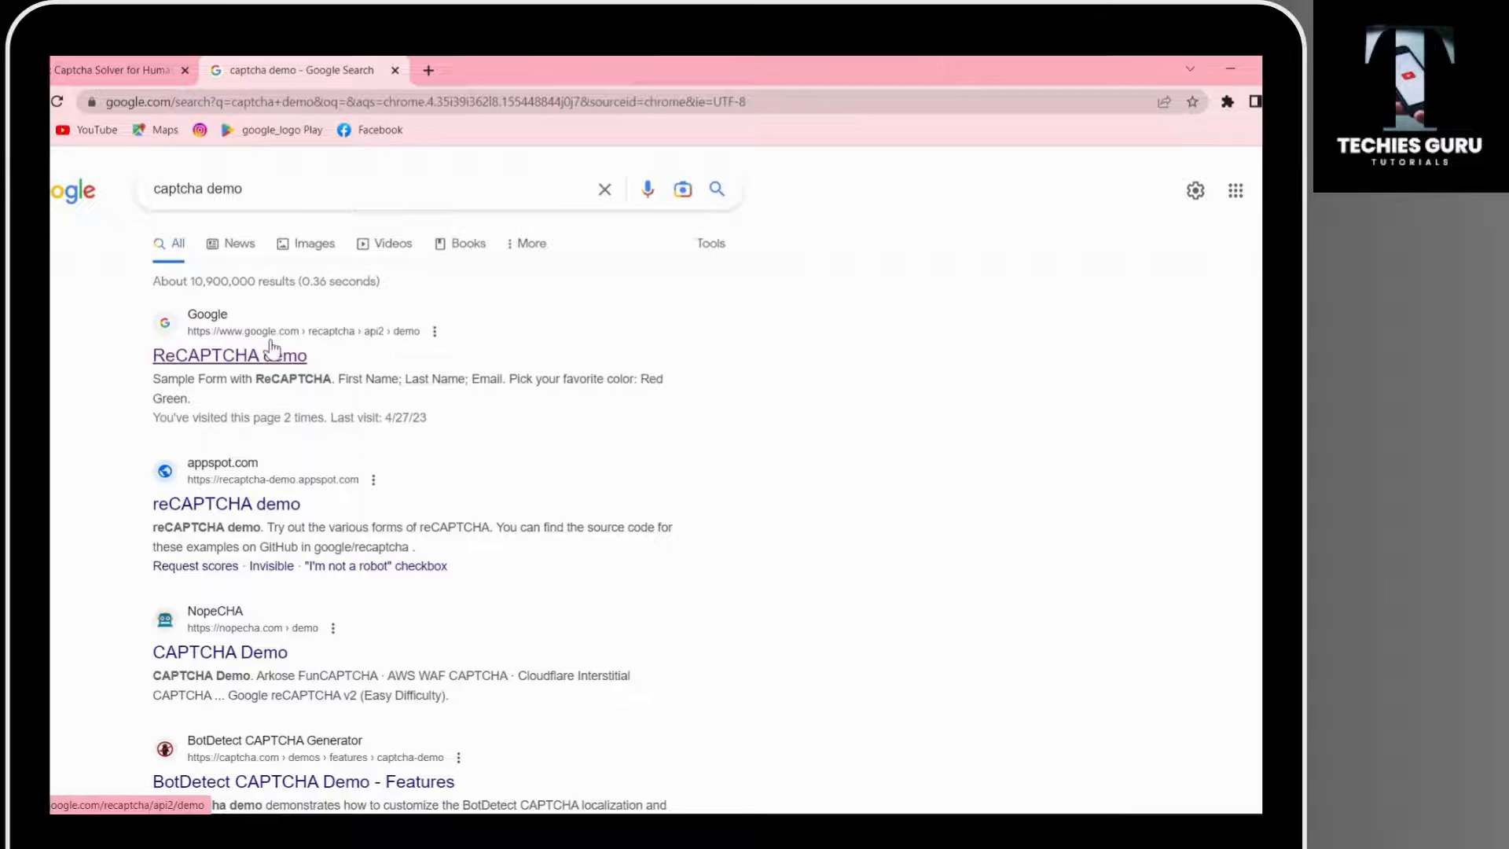
Submit Google's ReCAPTCHA demo form so the page reads 'Success... Hooray!'
{"action": "left_click", "coordinate": [229, 355]}
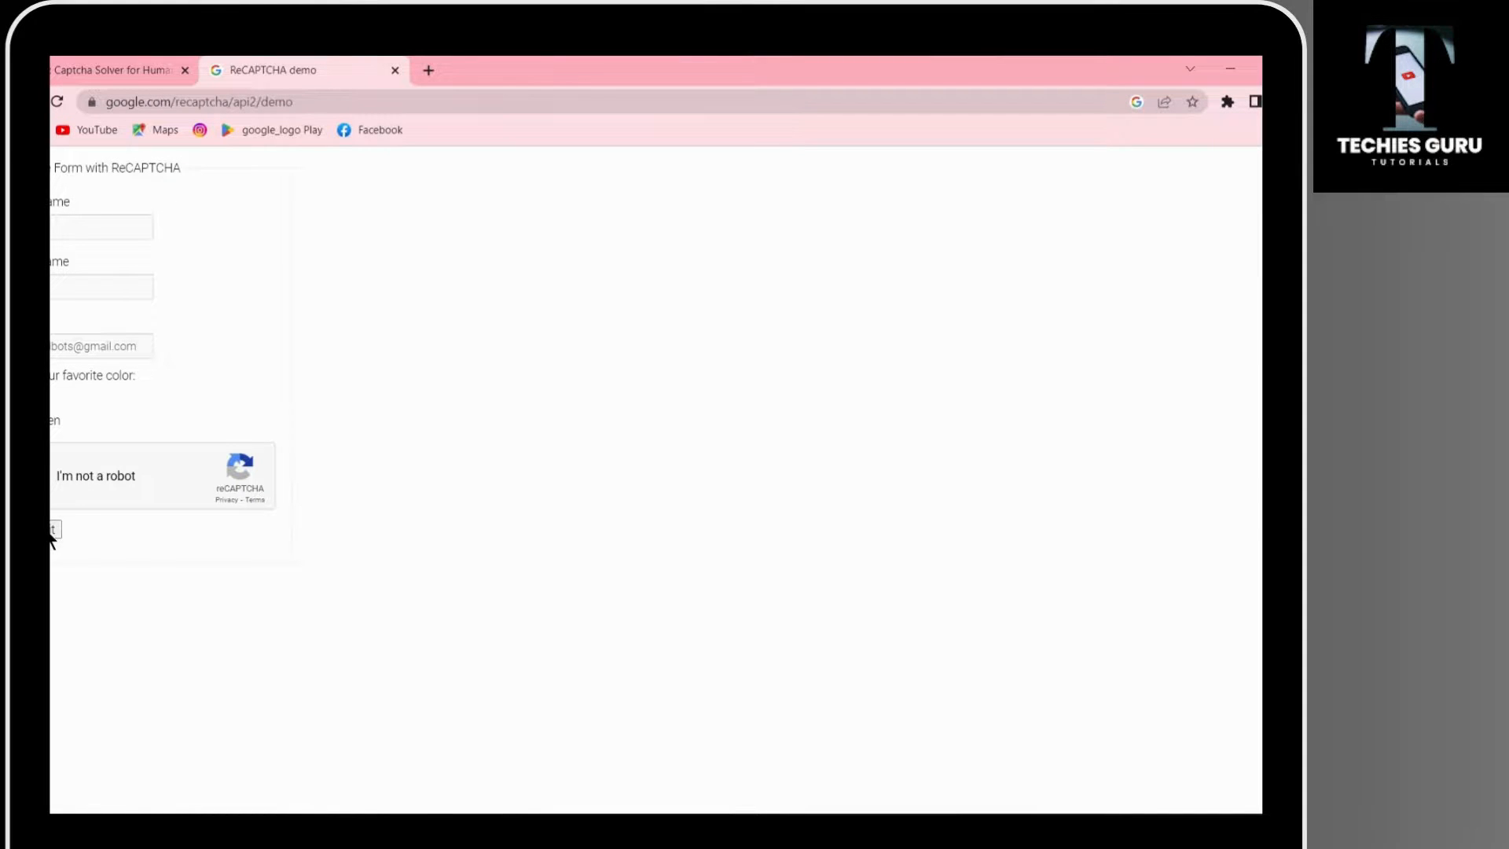
{"action": "left_click", "coordinate": [49, 528]}
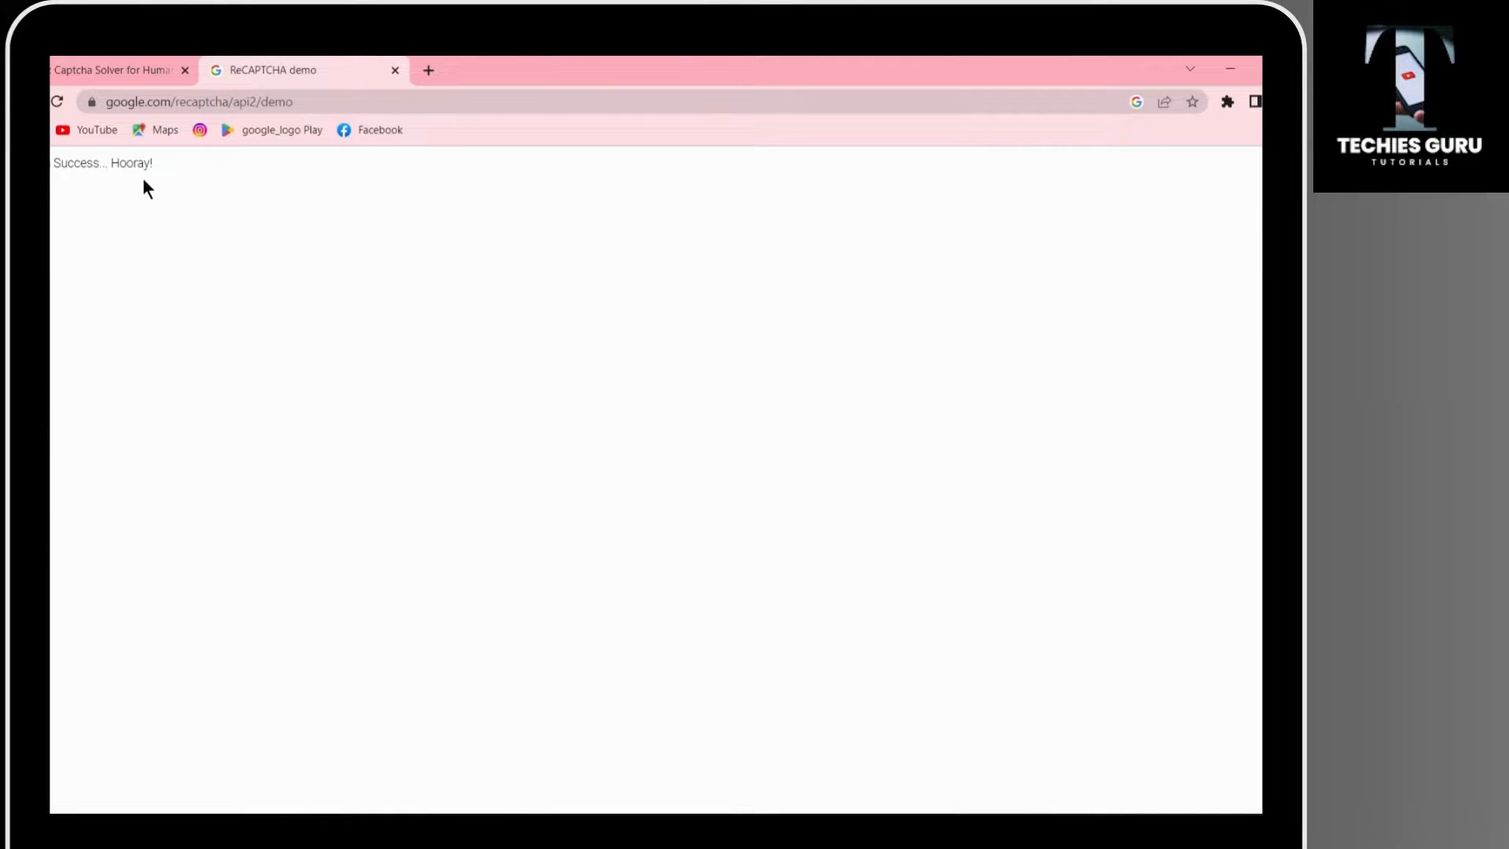